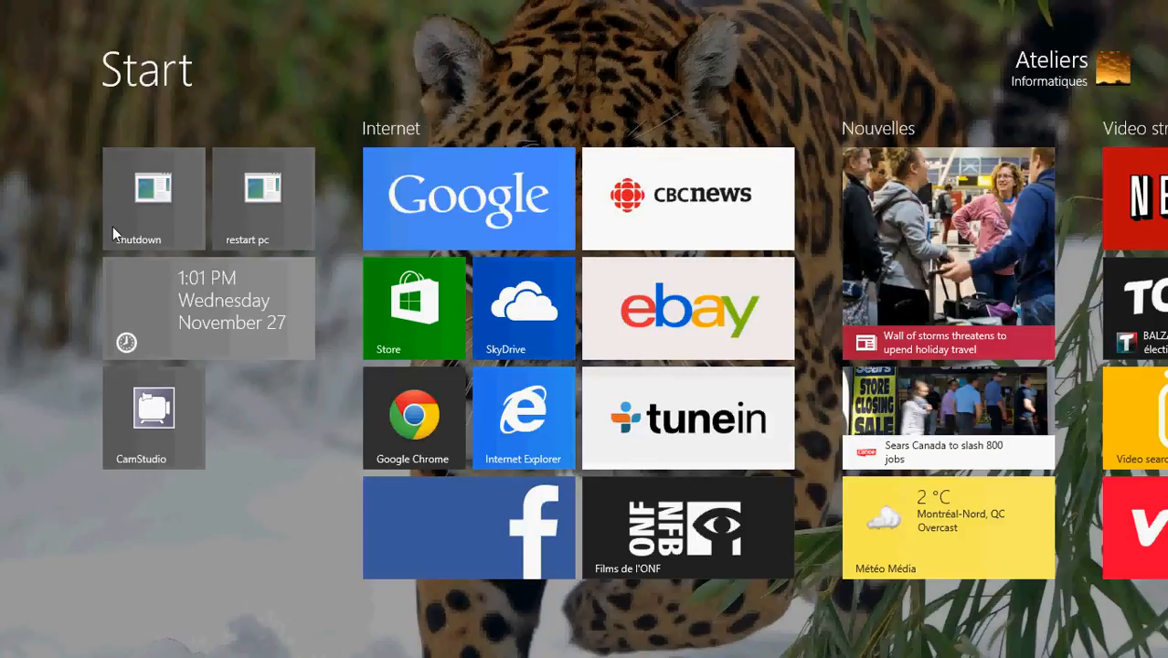
Show the running-apps list with a Close option on Google - Internet Explorer.
scroll("right", 3)
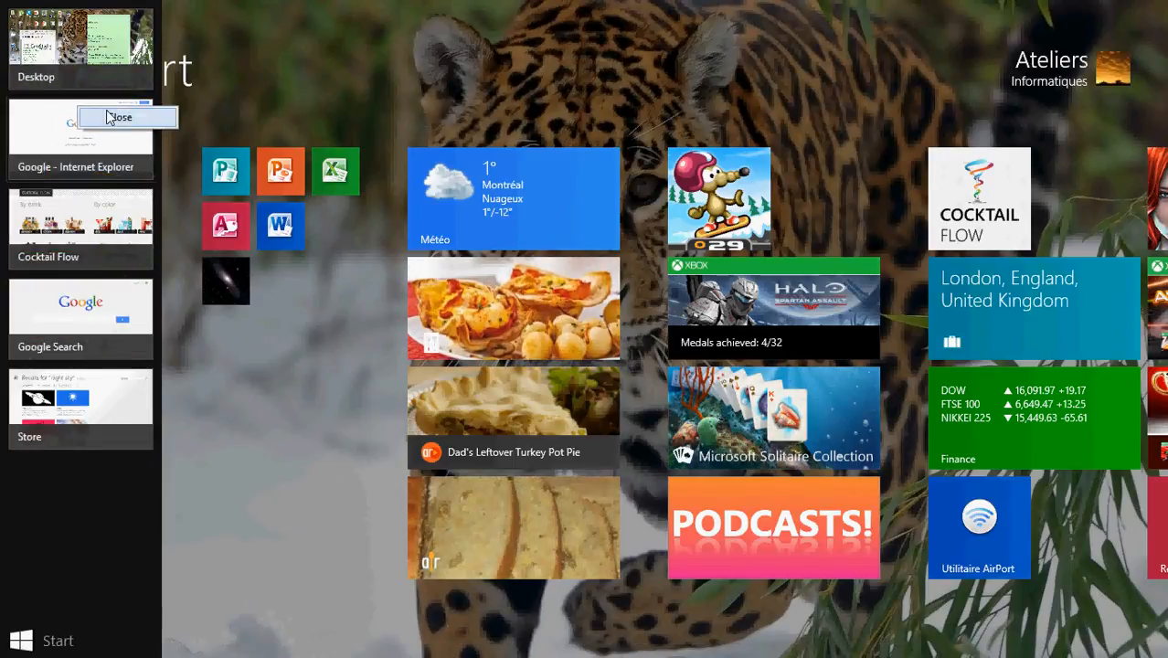
Close Google - Internet Explorer, leaving Desktop, Cocktail Flow, Google Search and Store running.
left_click(120, 117)
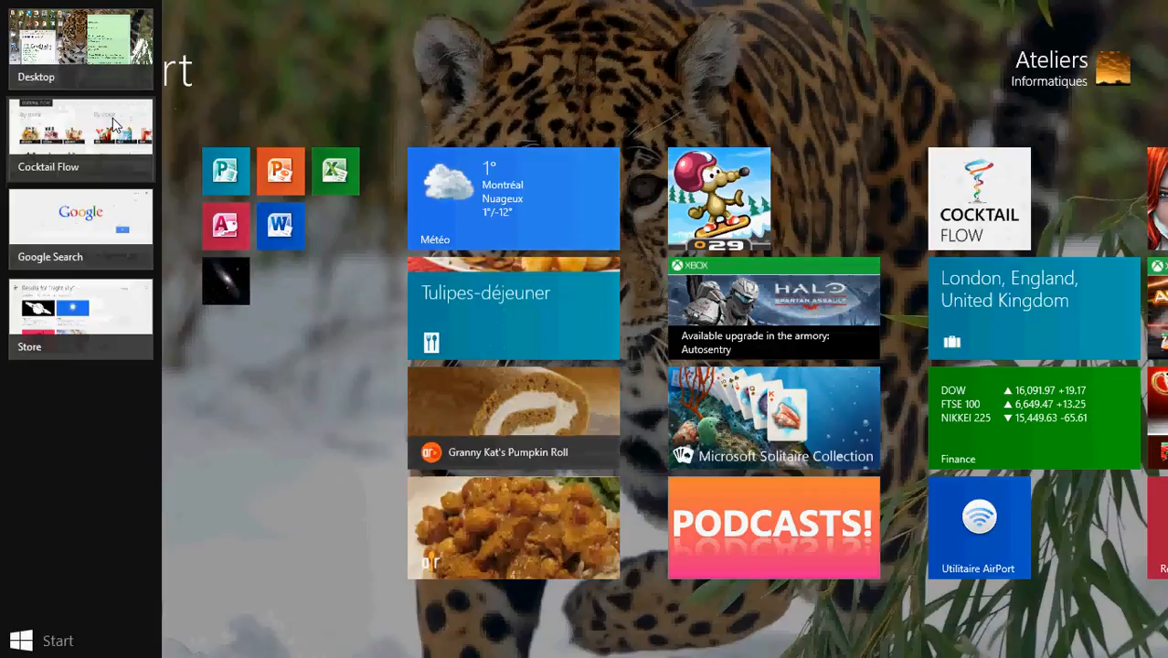
mouse_move(289, 69)
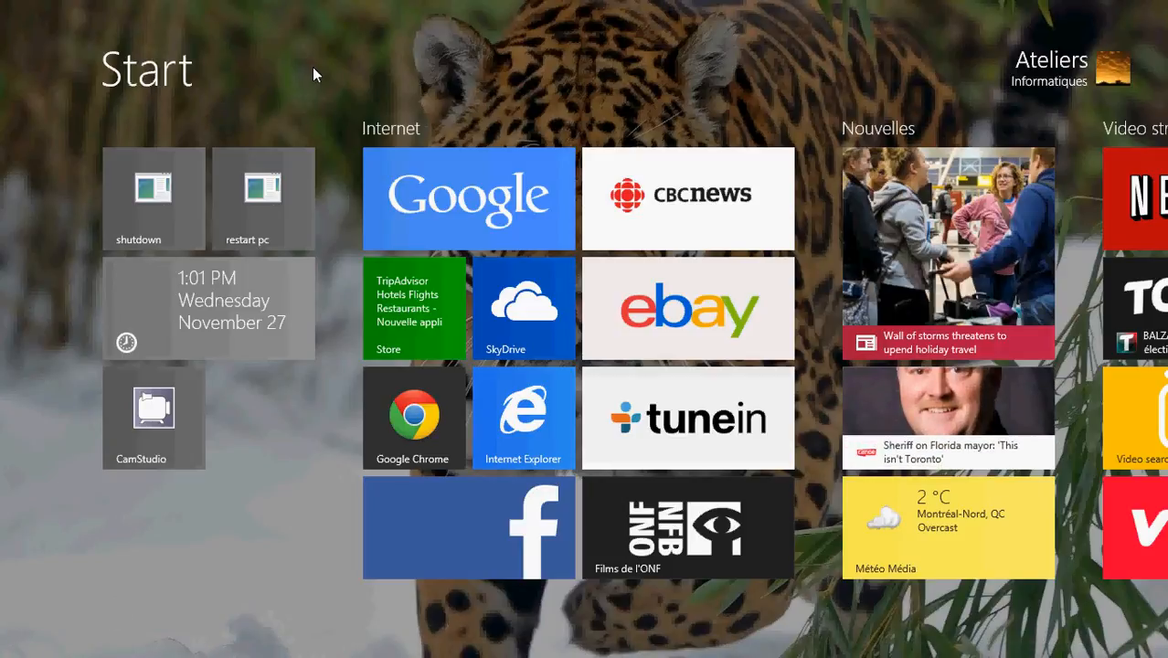
left_click(468, 198)
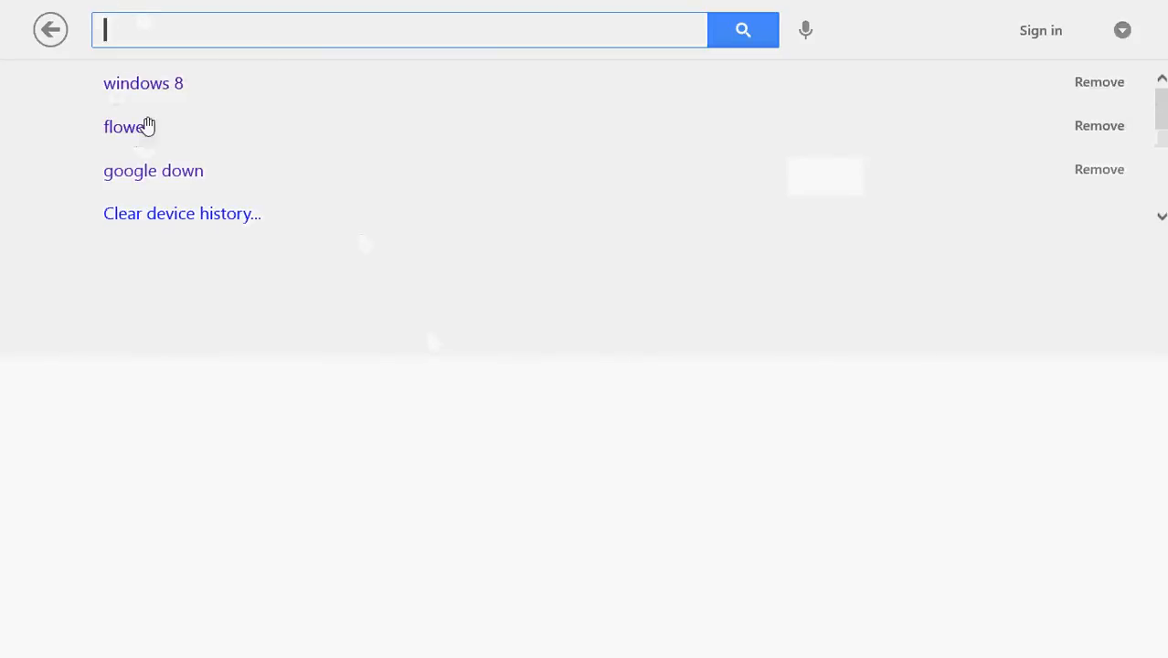
left_click(142, 82)
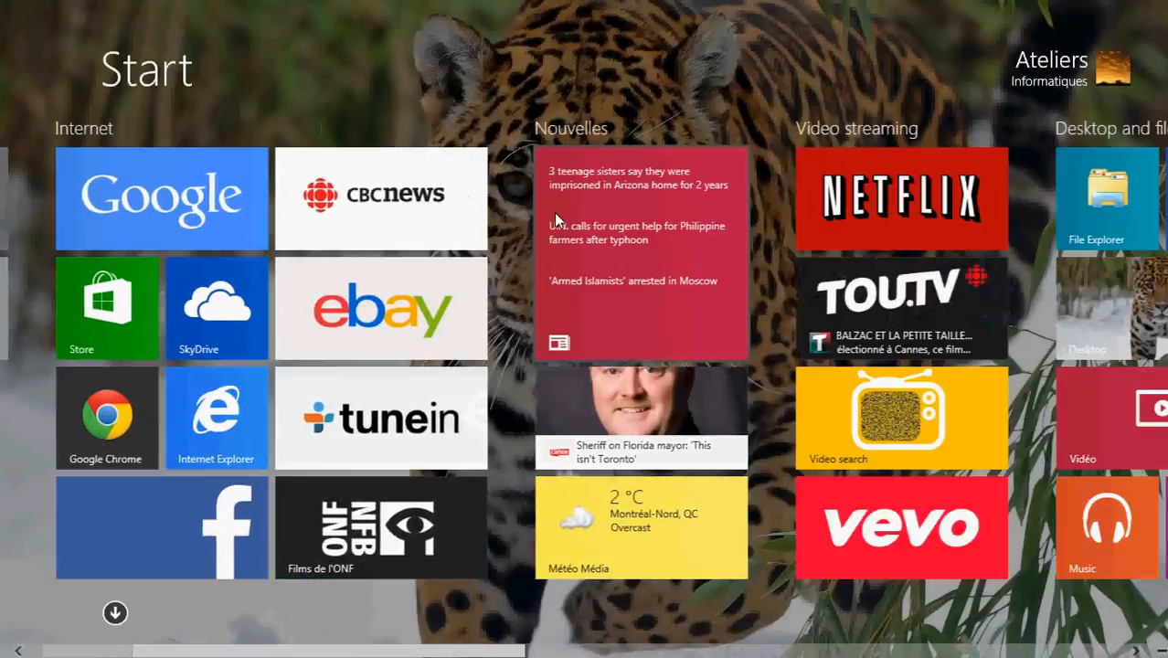
Launch Cocktail Flow and view the Blue Hawaiian recipe from the By color BLUE list.
scroll("right", 3)
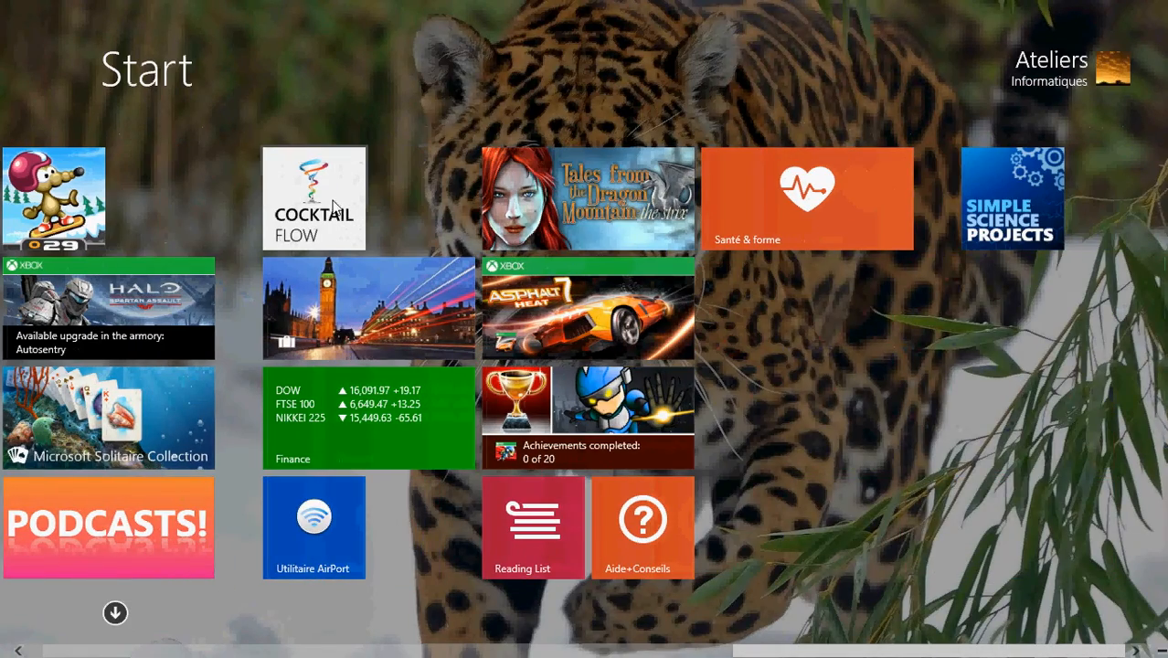
left_click(315, 197)
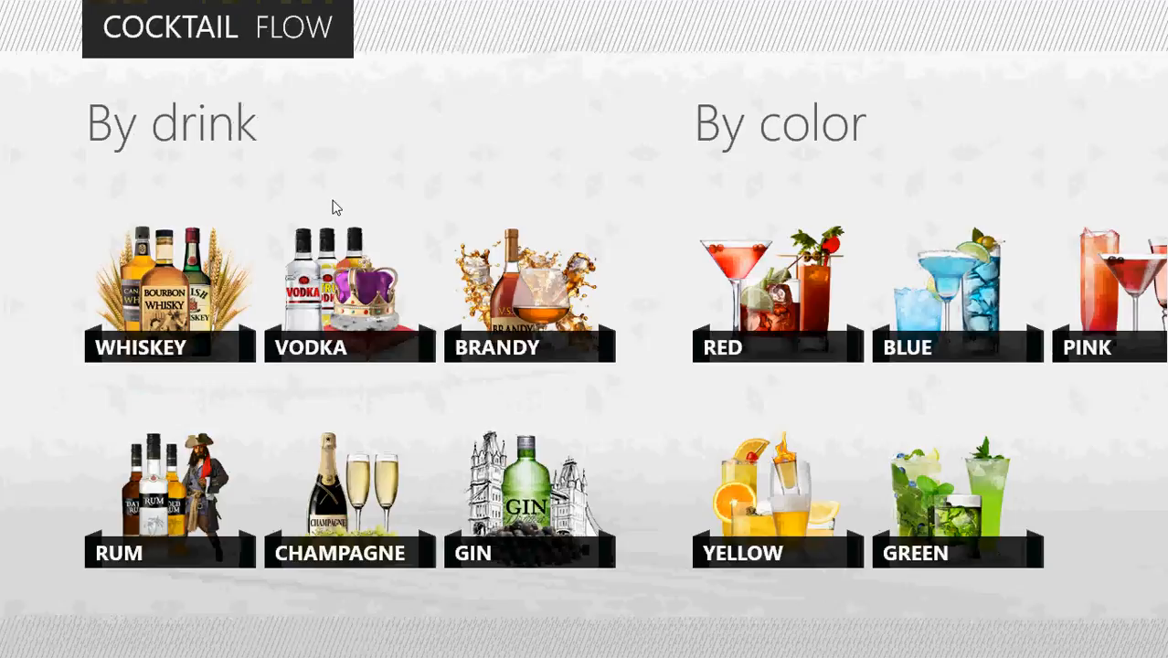
scroll("right", 3)
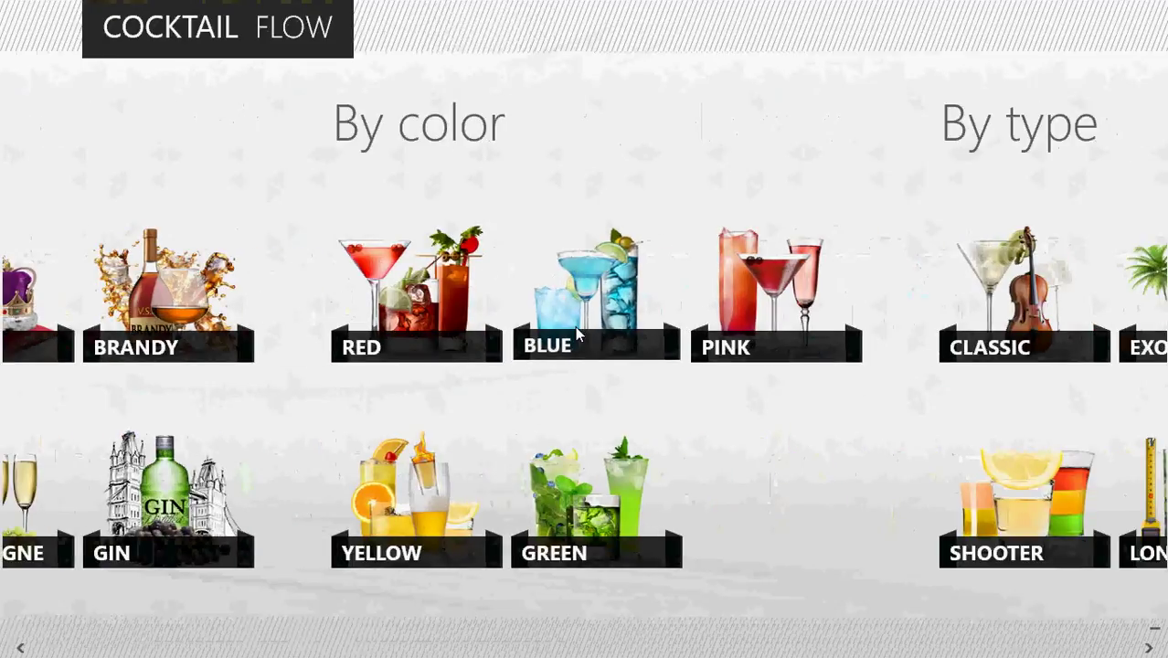
left_click(596, 292)
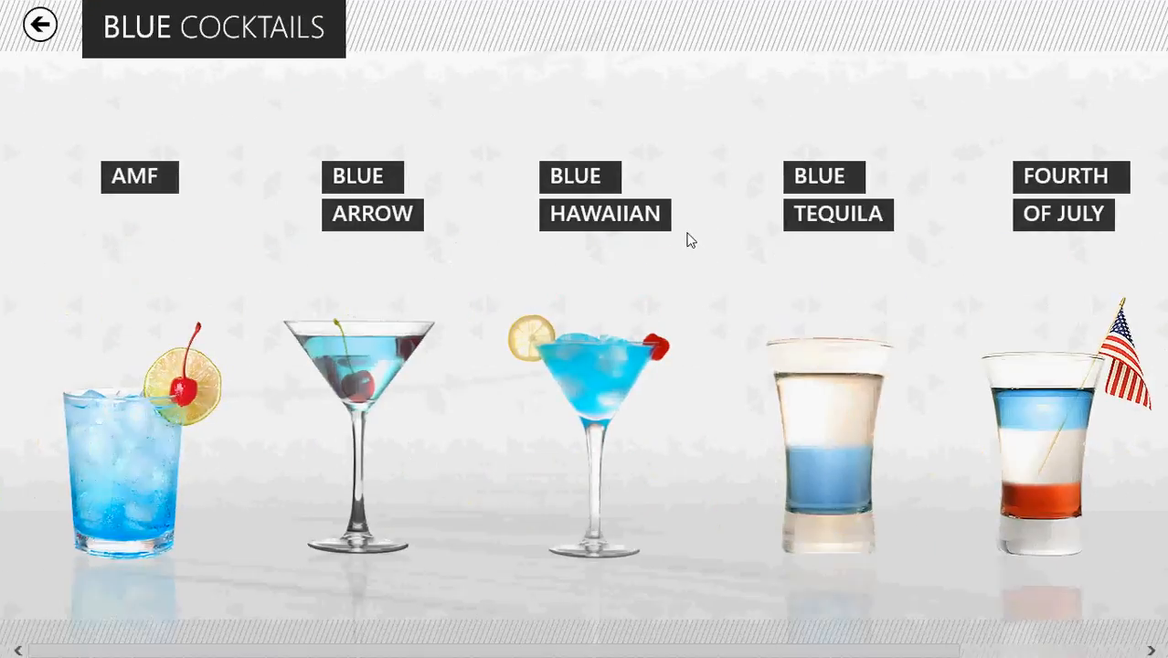
left_click(605, 196)
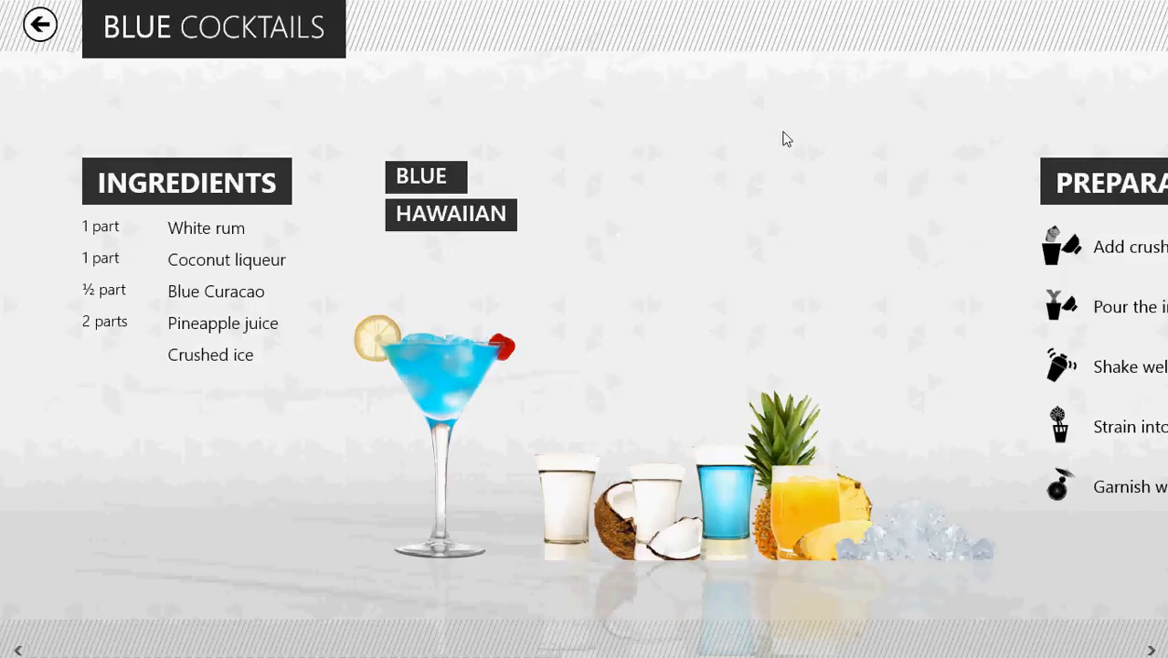
mouse_move(614, 8)
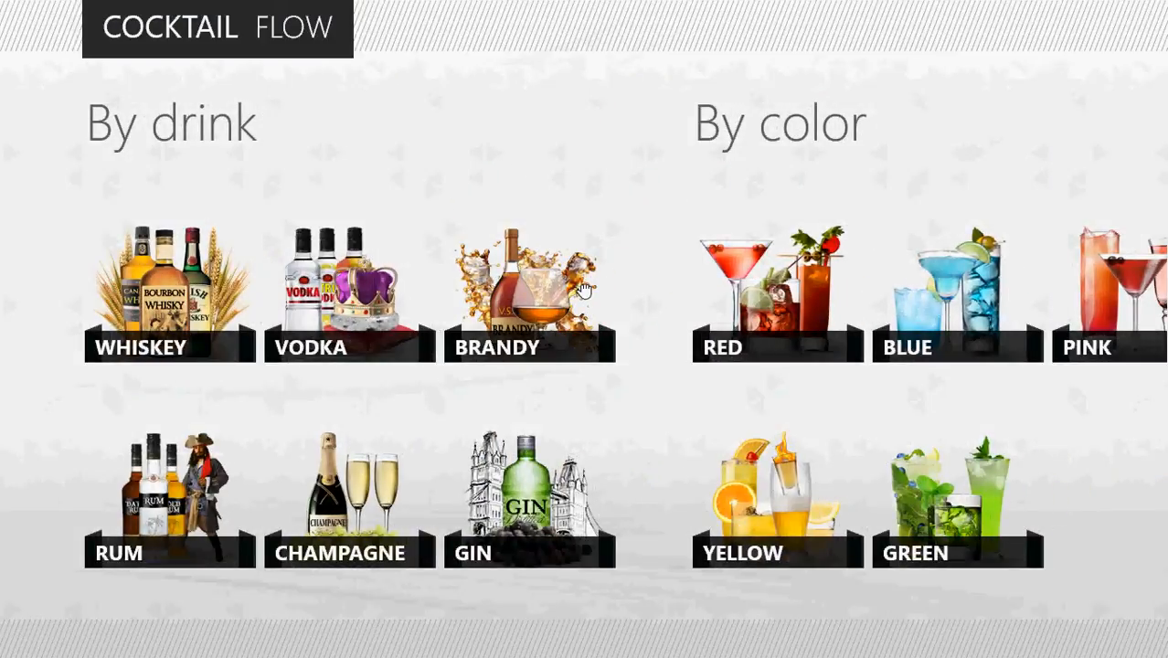
Launch the Canoe news app from Start and bring the SHOWBIZ headlines into view.
key("Win")
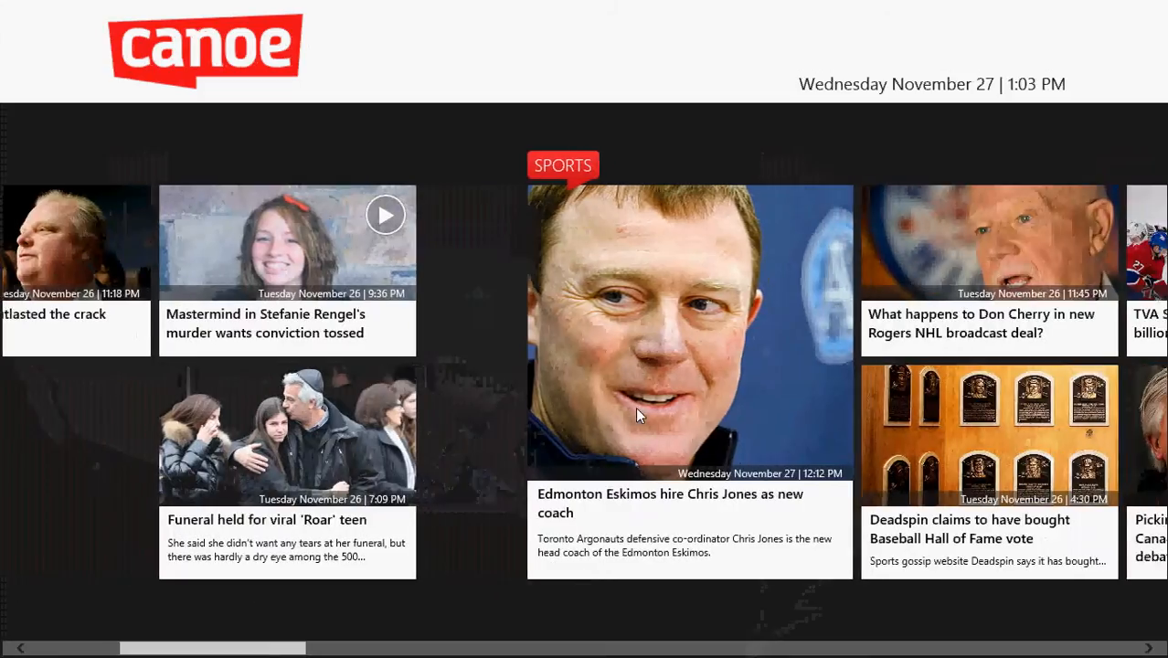
scroll("right", 3)
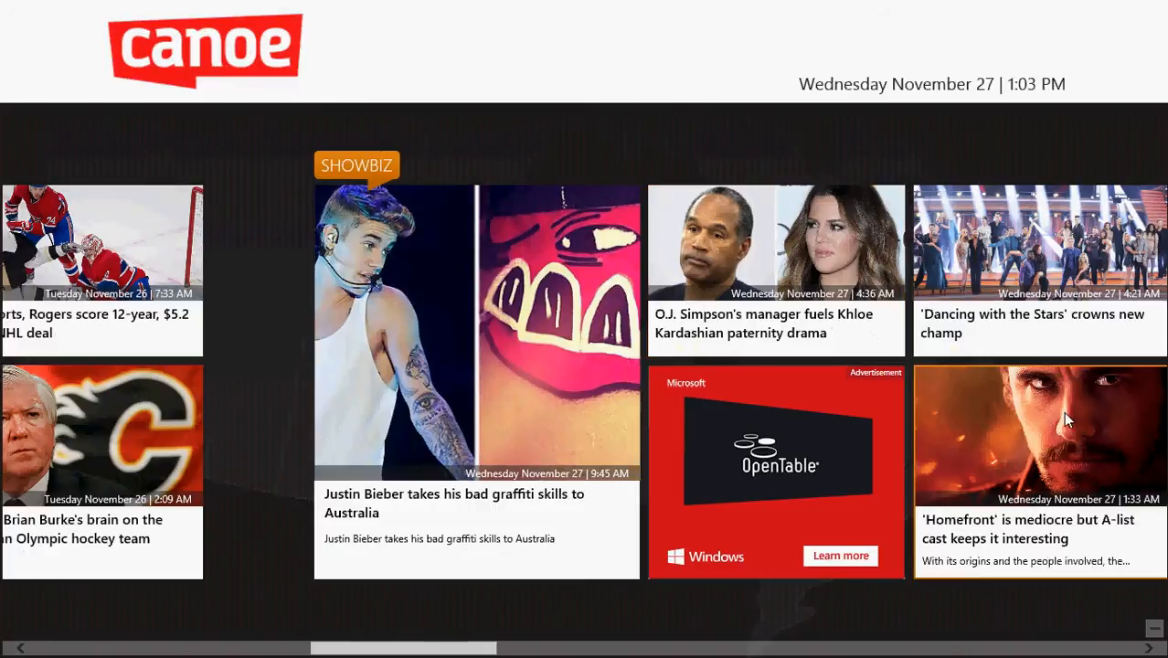